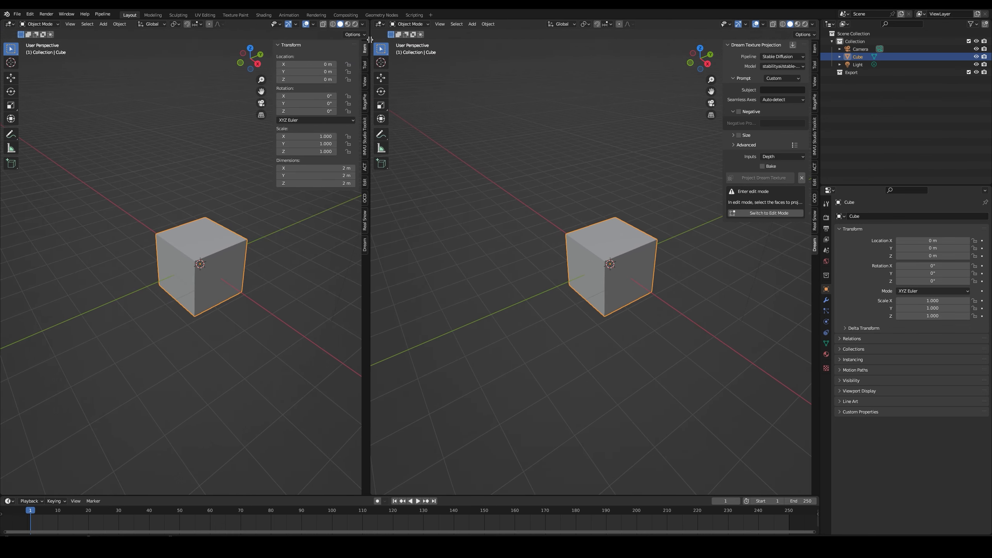
# Show the UV Editor beside the 3D view and enter Edit Mode on the cube
pyautogui.click(13, 24)
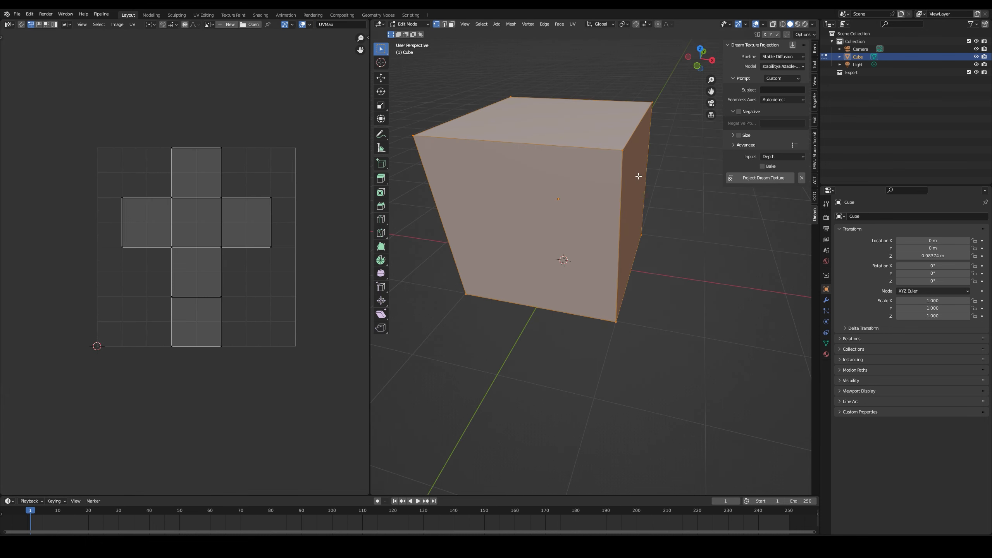
# Add horizontal loop cuts and extrude the front faces into five steps
pyautogui.moveTo(633, 176); pyautogui.dragTo(532, 201)
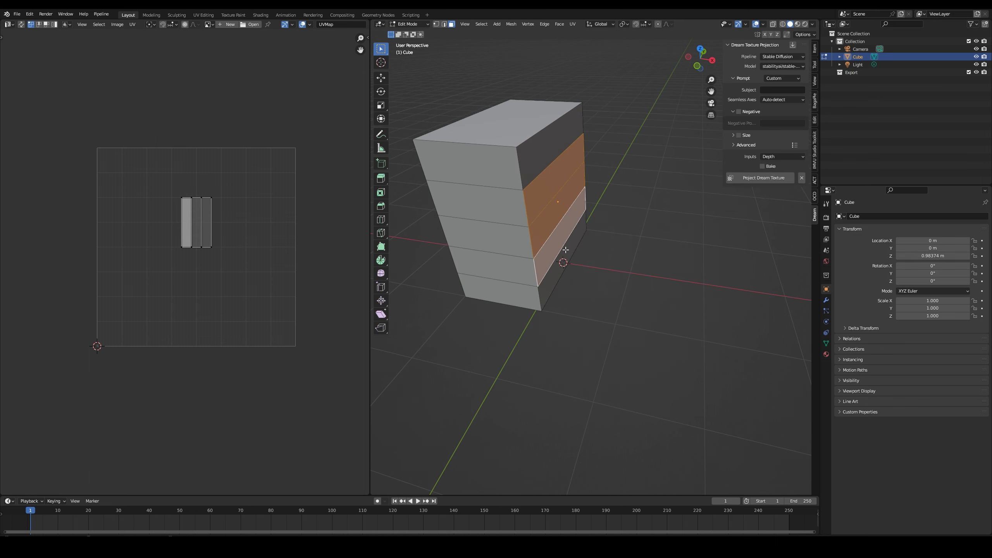
pyautogui.moveTo(560, 250); pyautogui.dragTo(590, 216)
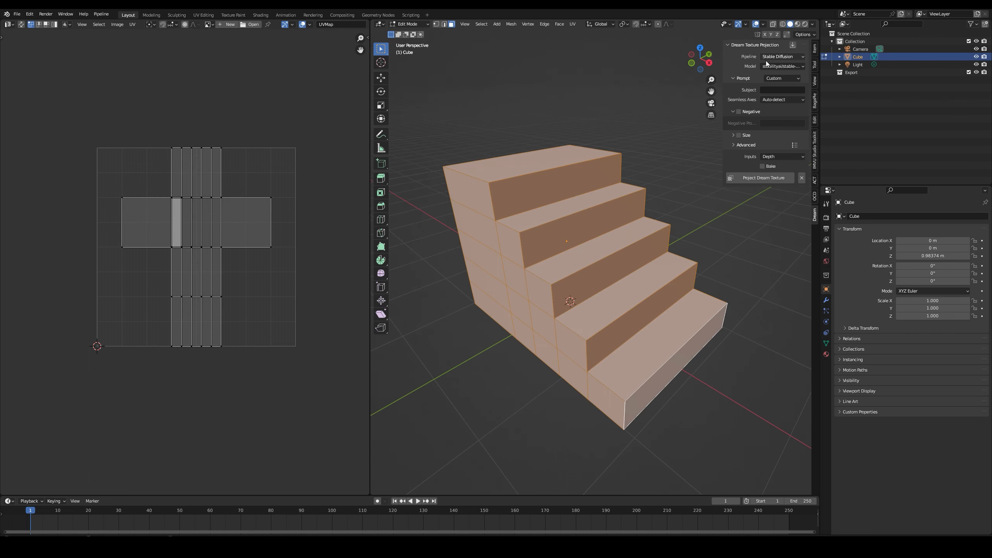
# Set a Concept Art fantasy stairs prompt with negative prompt 'photo, photorealistic'
pyautogui.click(781, 78)
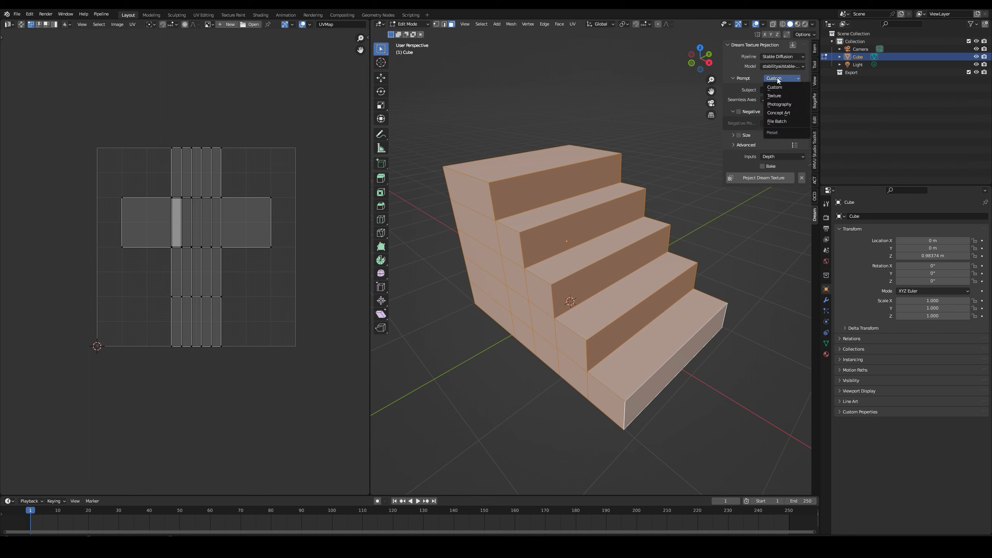
pyautogui.moveTo(774, 96)
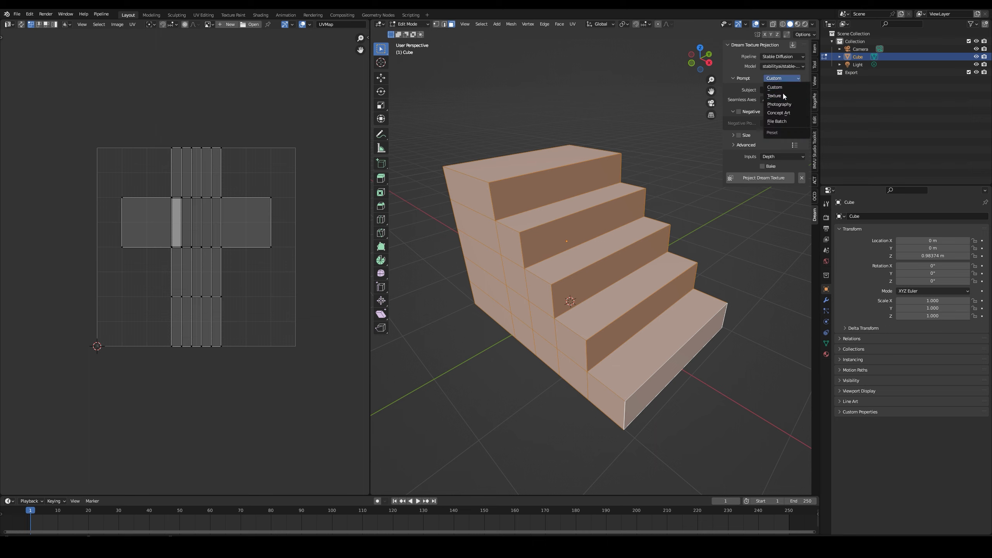
pyautogui.moveTo(785, 104)
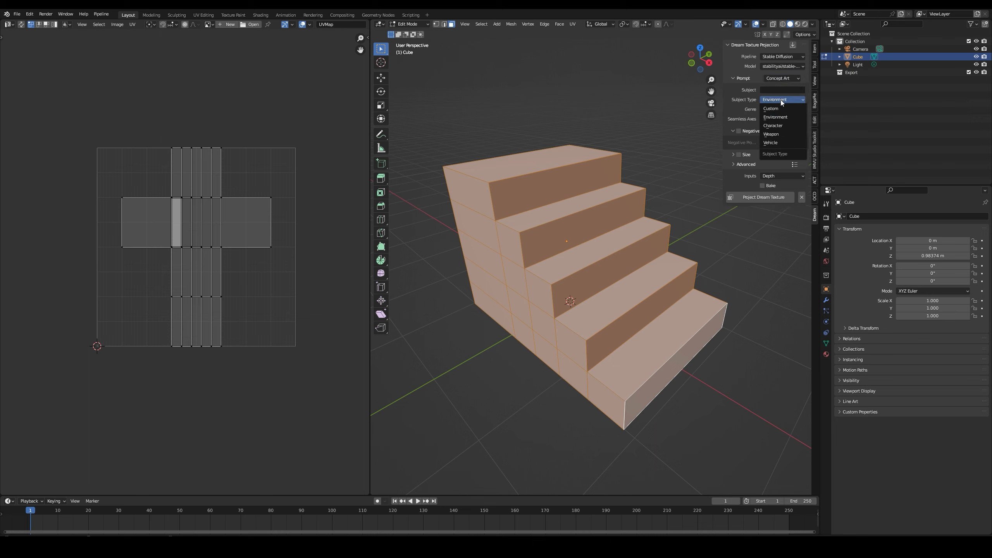
pyautogui.click(782, 110)
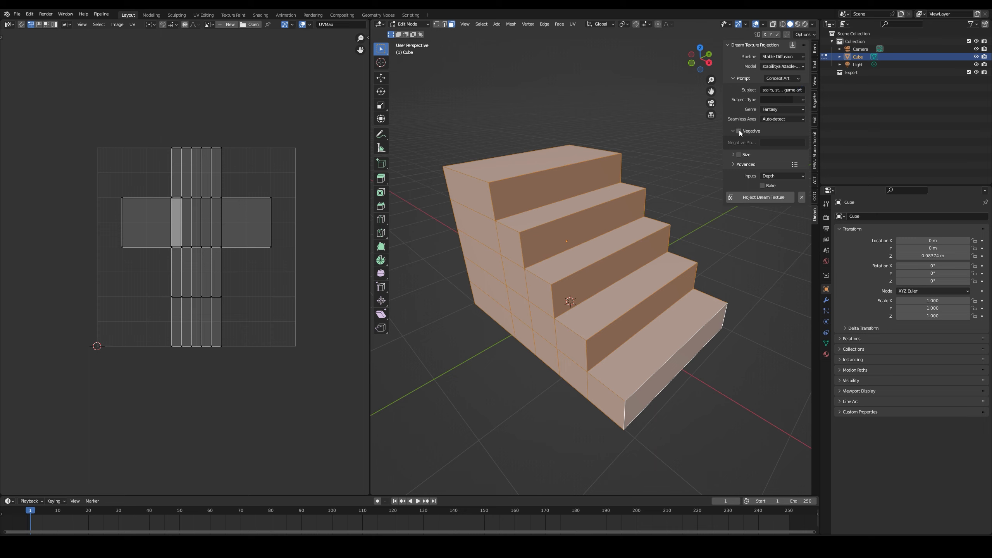
pyautogui.click(738, 131)
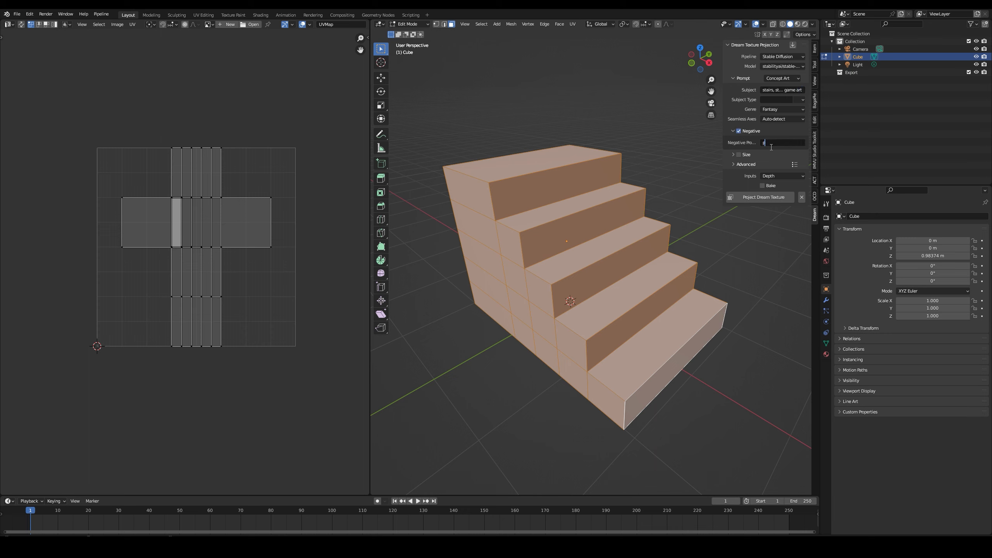
pyautogui.write('photo, photorealistic')
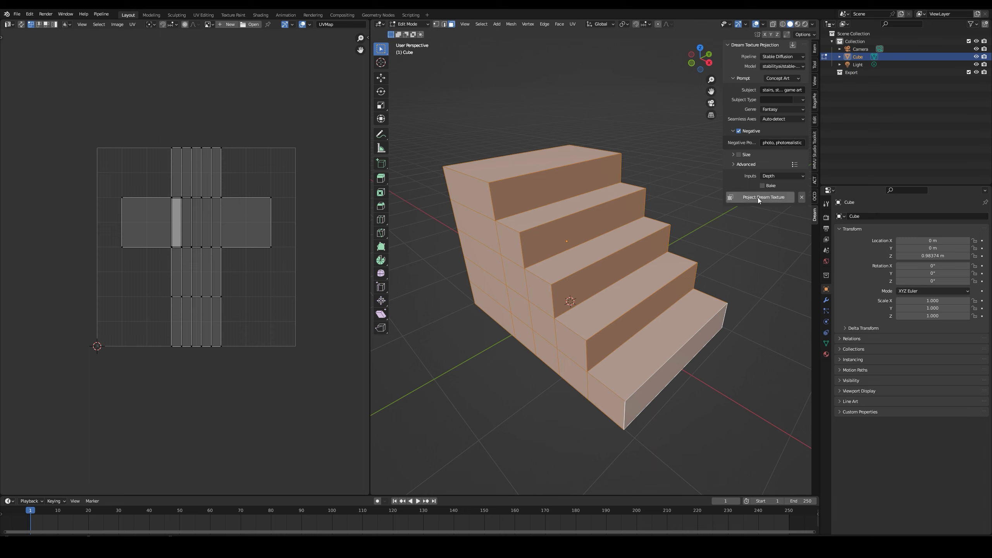
# Run Project Dream Texture to generate the stone stairs image onto the UVs
pyautogui.click(764, 197)
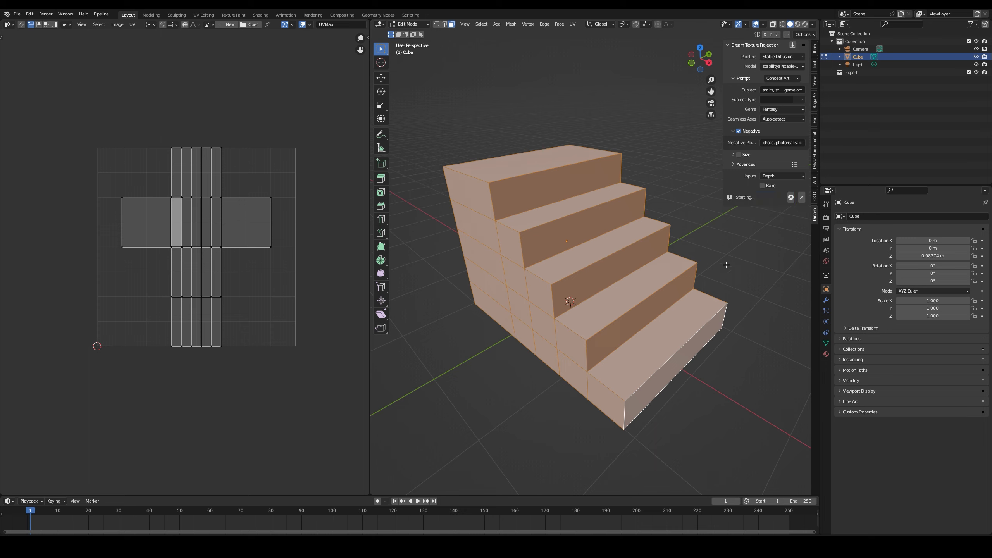
pyautogui.moveTo(697, 318)
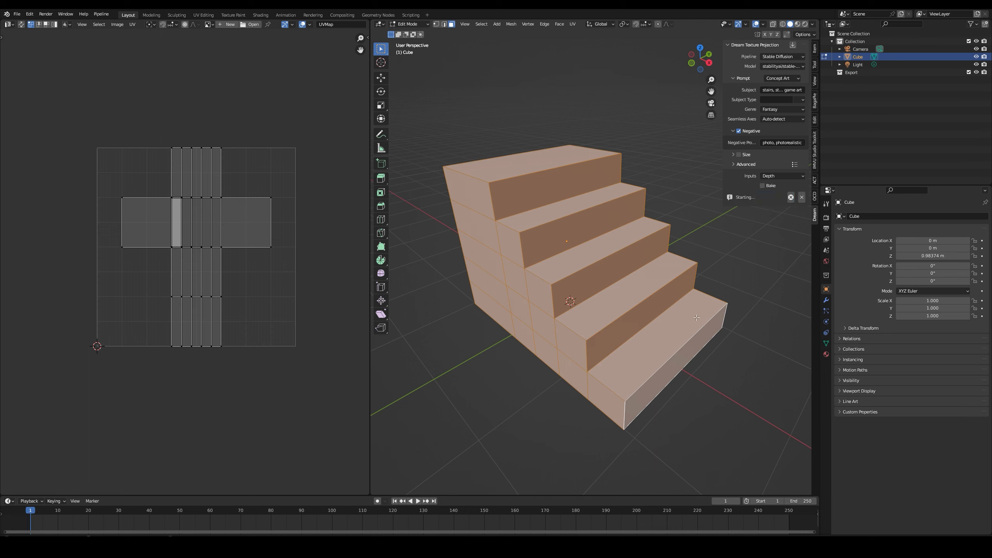
pyautogui.moveTo(761, 208)
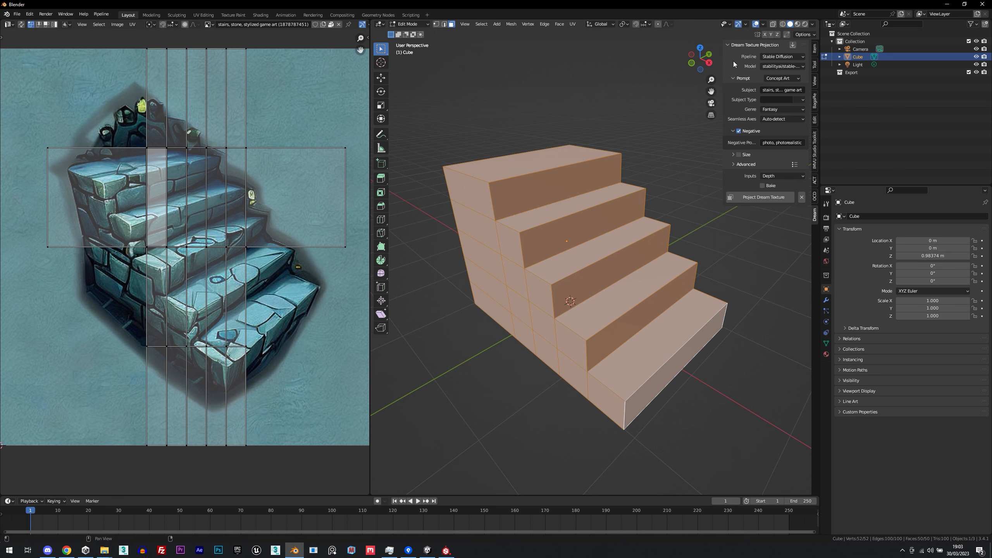
# Display the projected stone stairs texture on the staircase in Object Mode
pyautogui.click(763, 197)
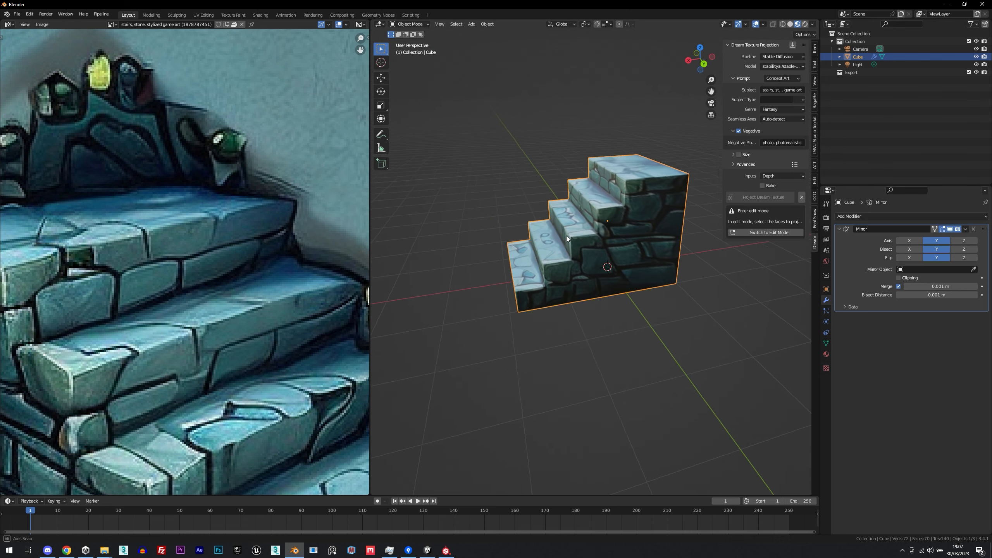
# Delete the Mirror modifier and orbit the view to inspect the textured steps
pyautogui.click(765, 232)
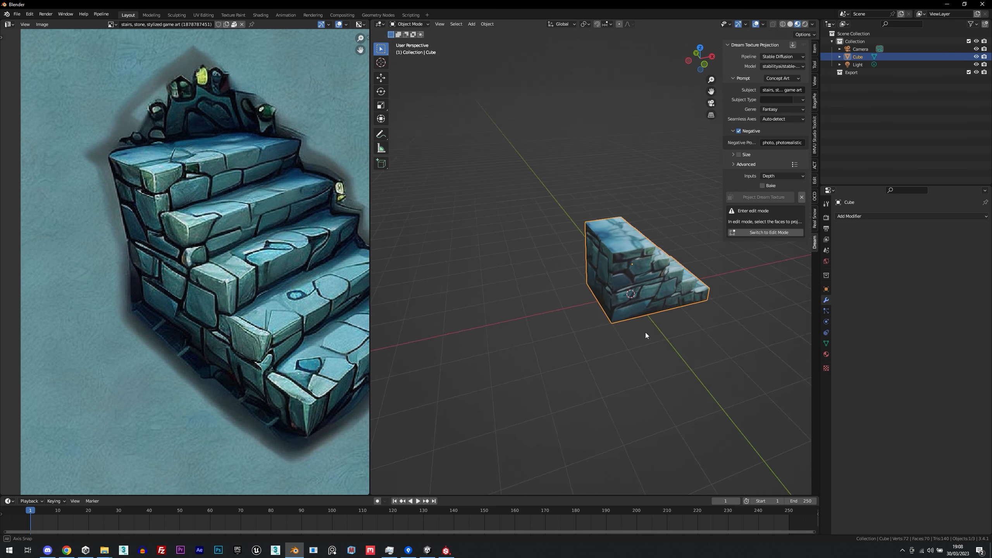
pyautogui.moveTo(646, 294); pyautogui.dragTo(601, 266)
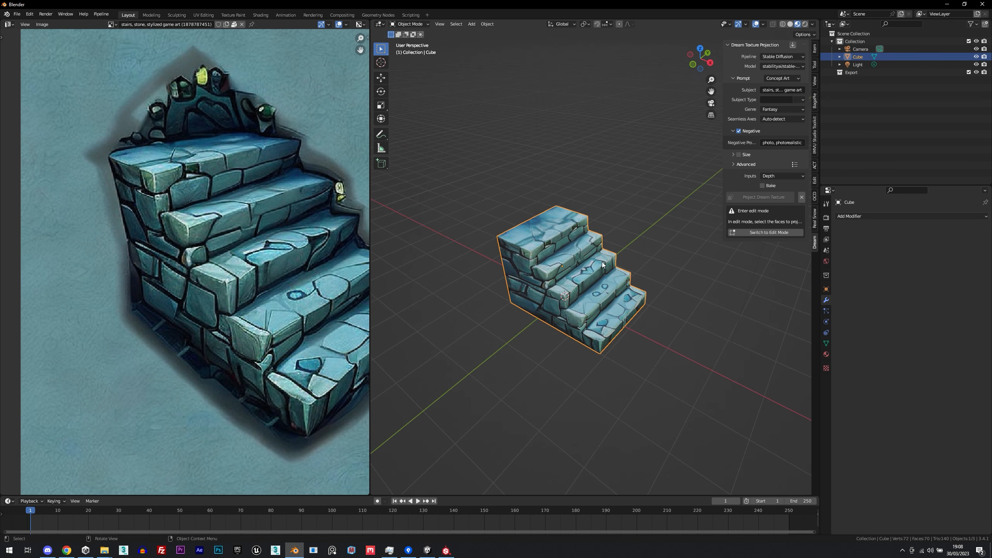